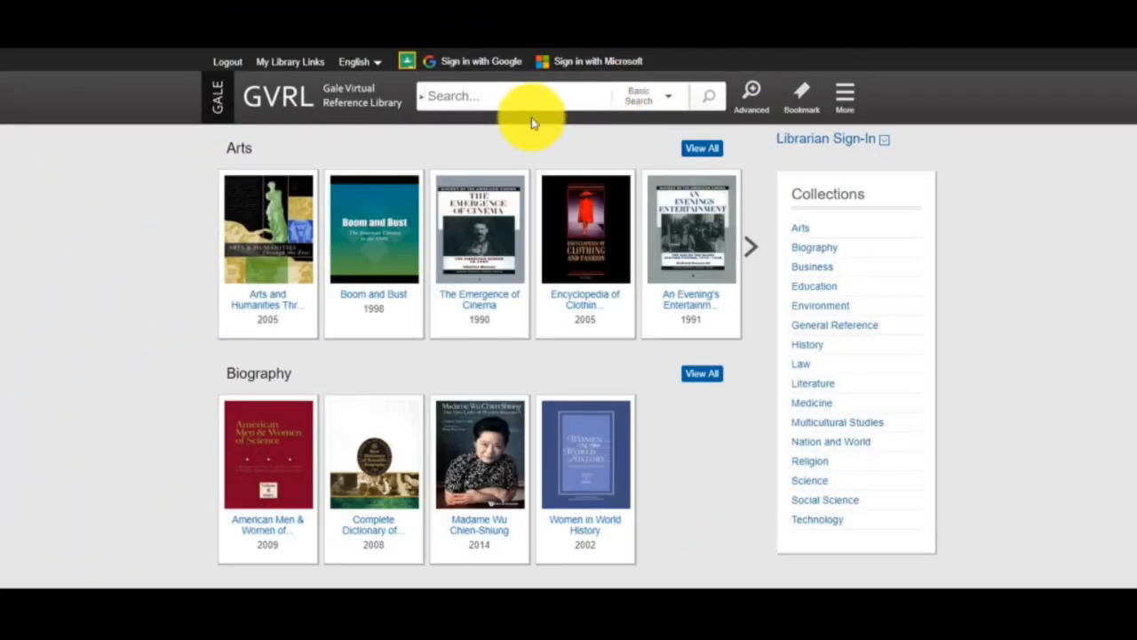
{"action": "mouse_move", "coordinate": [501, 131]}
{"action": "type", "text": "The effect"}
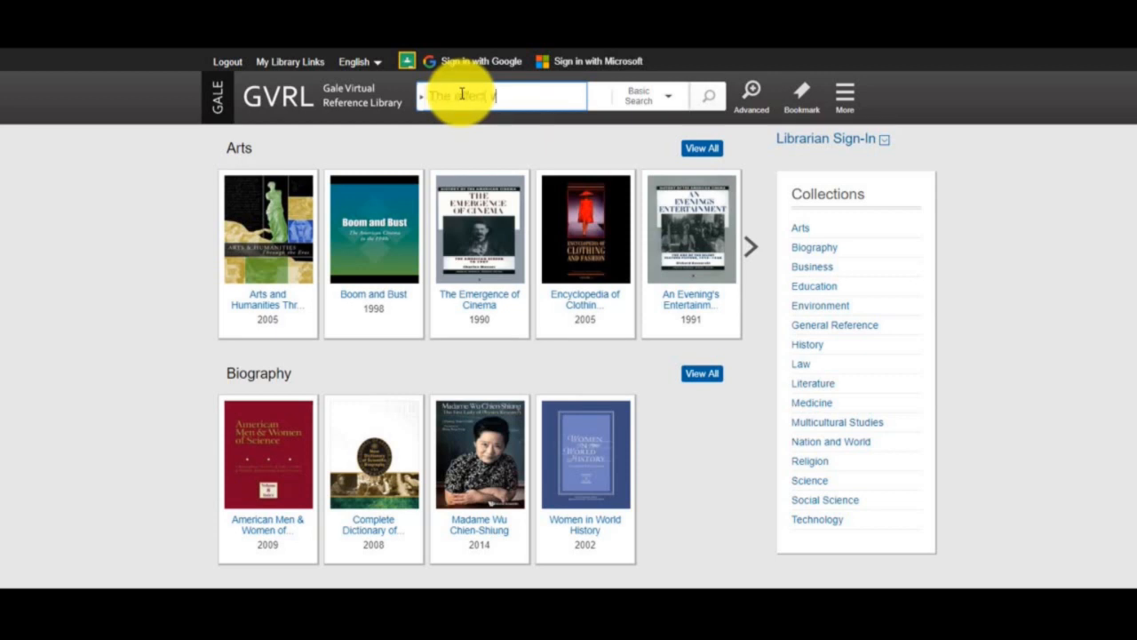
- Run a basic search of the whole library for 'video games'
{"action": "type", "text": "videogames have"}
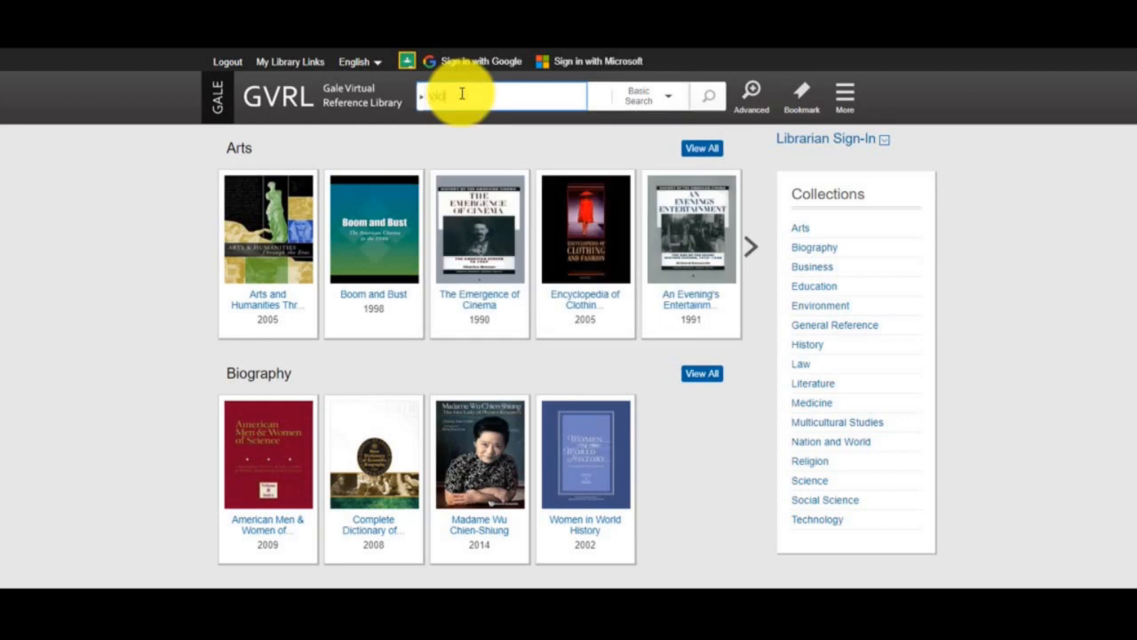
{"action": "type", "text": "video games"}
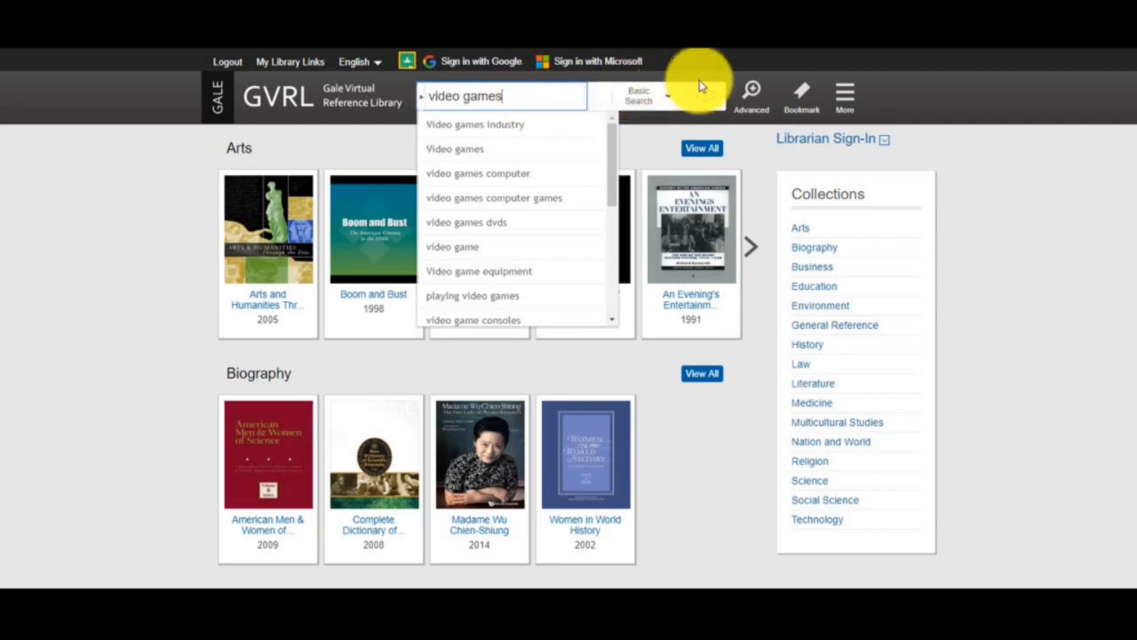
{"action": "left_click", "coordinate": [707, 96]}
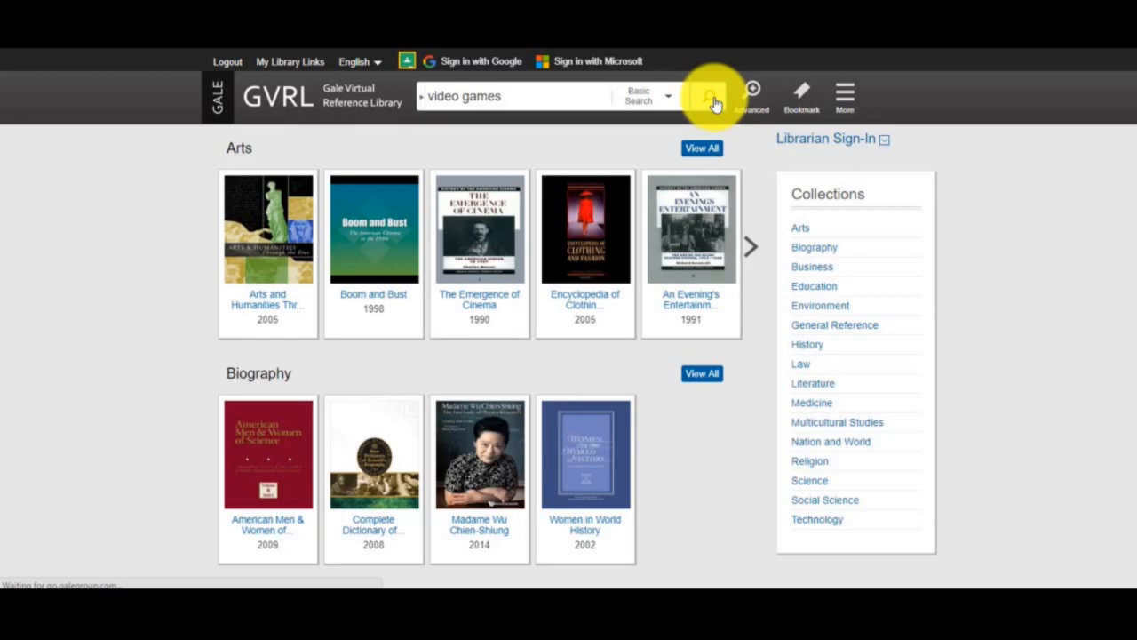
- Narrow the 1,293 'video games' results to the Video games subject, leaving 322
{"action": "left_click", "coordinate": [707, 96]}
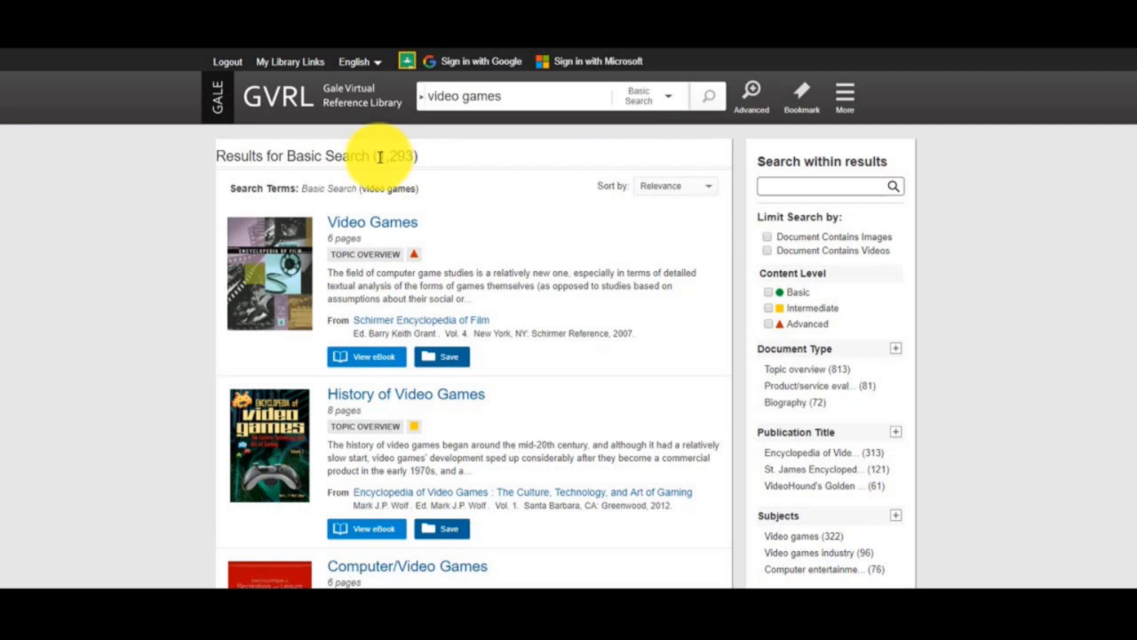
{"action": "mouse_move", "coordinate": [686, 169]}
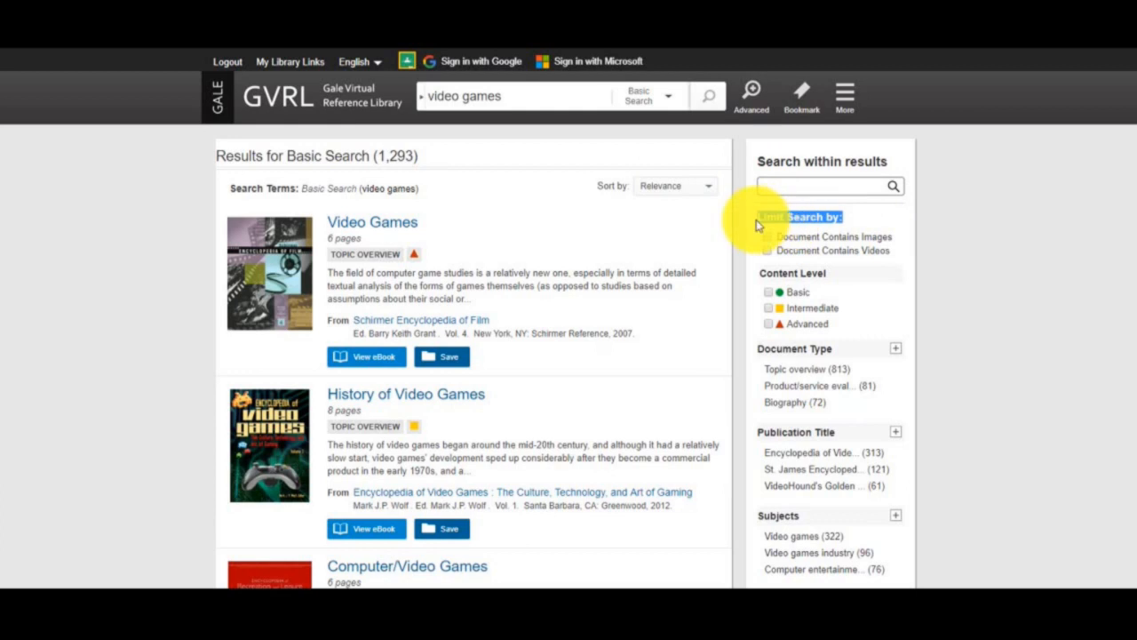
{"action": "scroll", "scroll_direction": "down", "scroll_amount": 3}
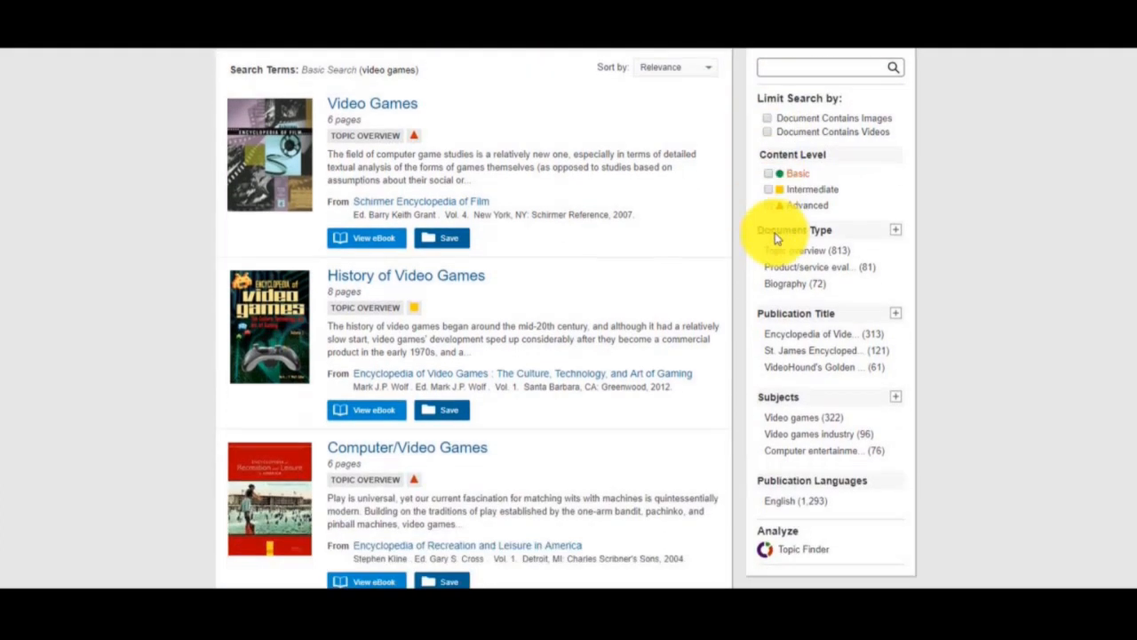
{"action": "scroll", "scroll_direction": "down", "scroll_amount": 3}
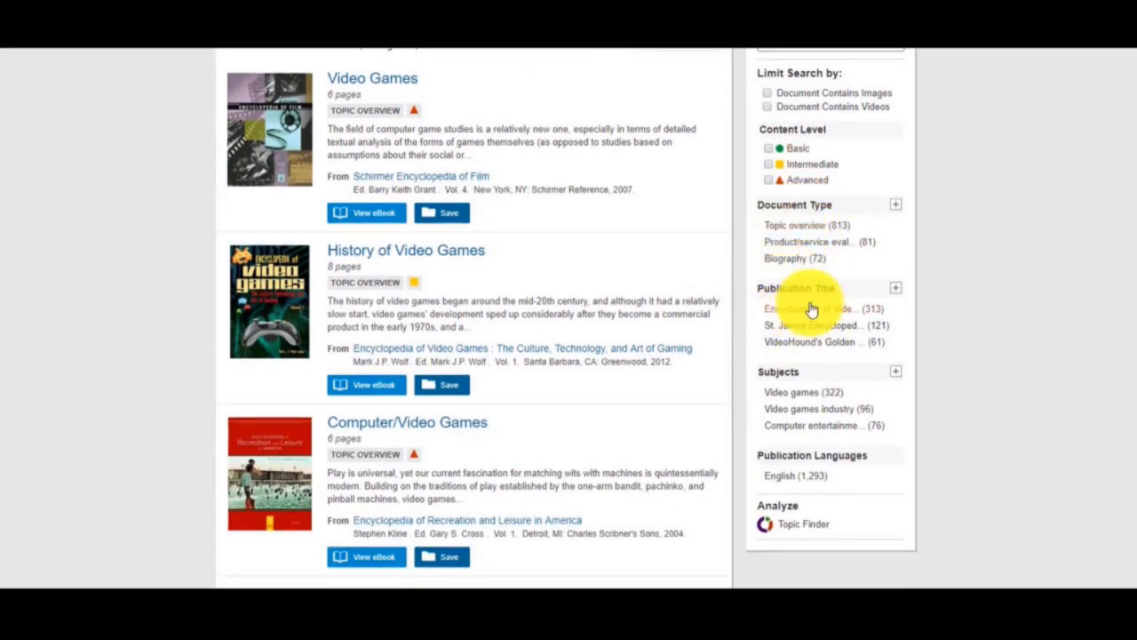
{"action": "mouse_move", "coordinate": [803, 392]}
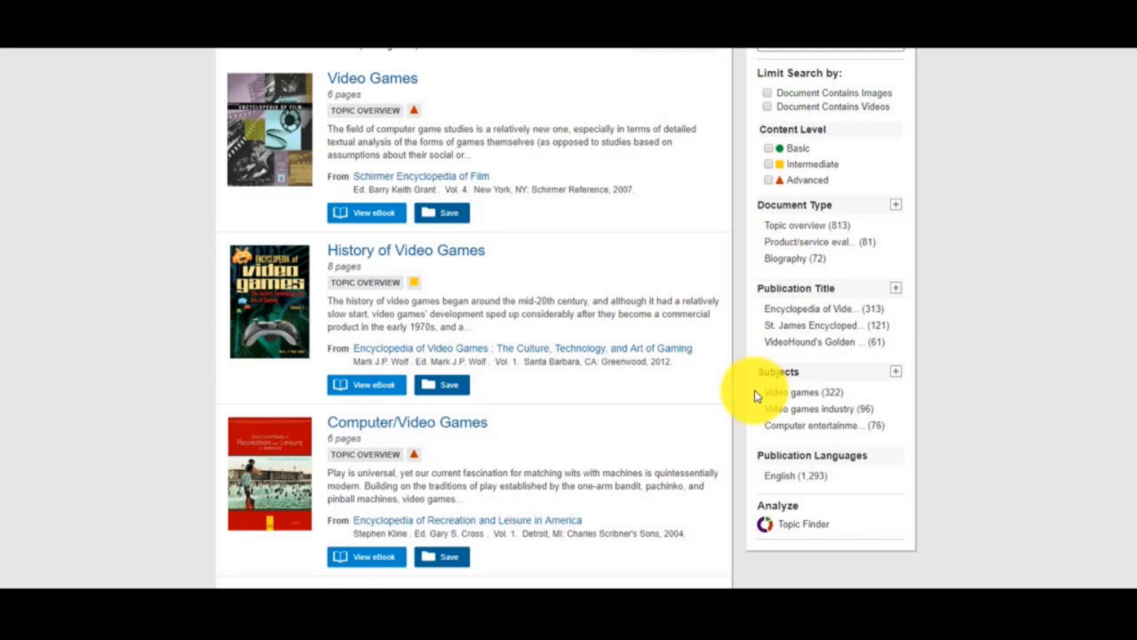
{"action": "left_click", "coordinate": [793, 393]}
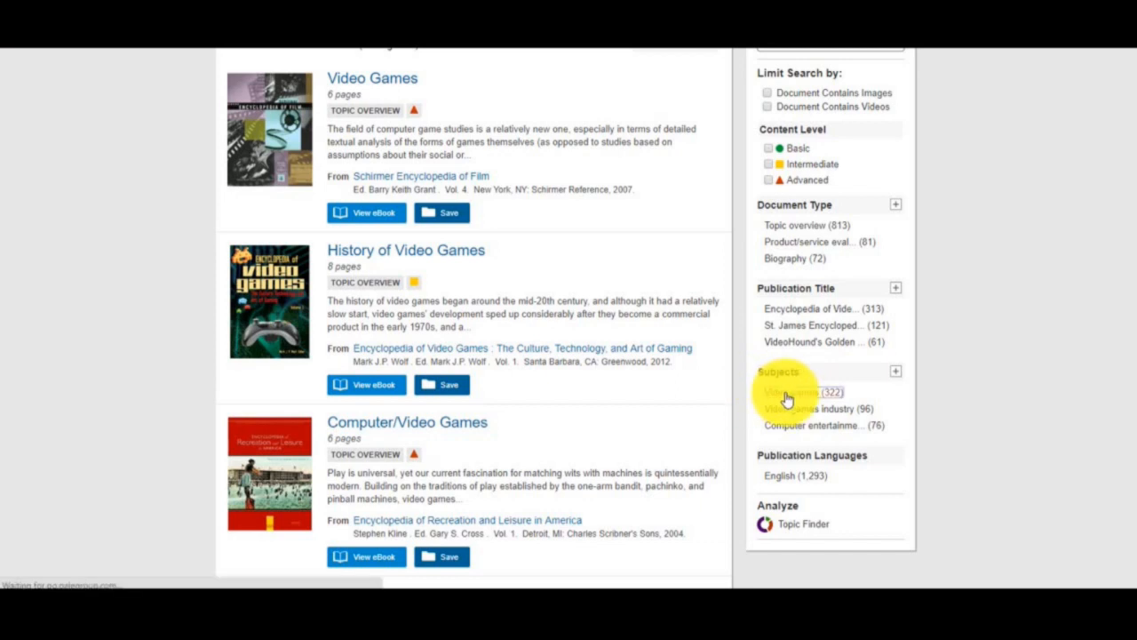
{"action": "left_click", "coordinate": [800, 393]}
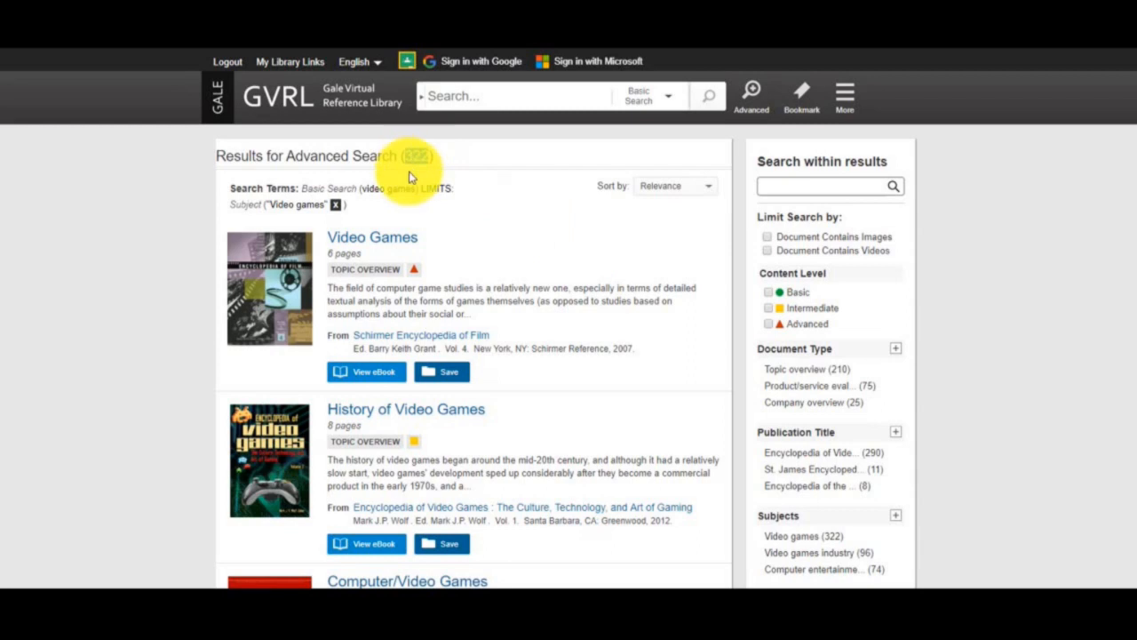
{"action": "mouse_move", "coordinate": [511, 222]}
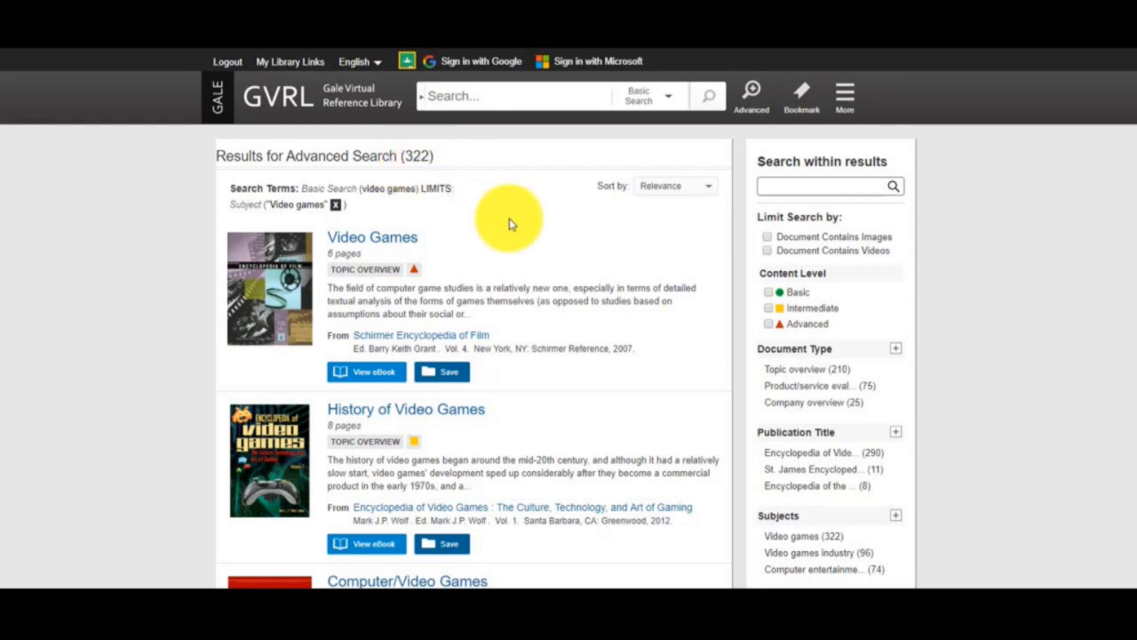
- Review the 322 filtered results and choose the 'History of Video Games' article
{"action": "scroll", "scroll_direction": "down", "scroll_amount": 3}
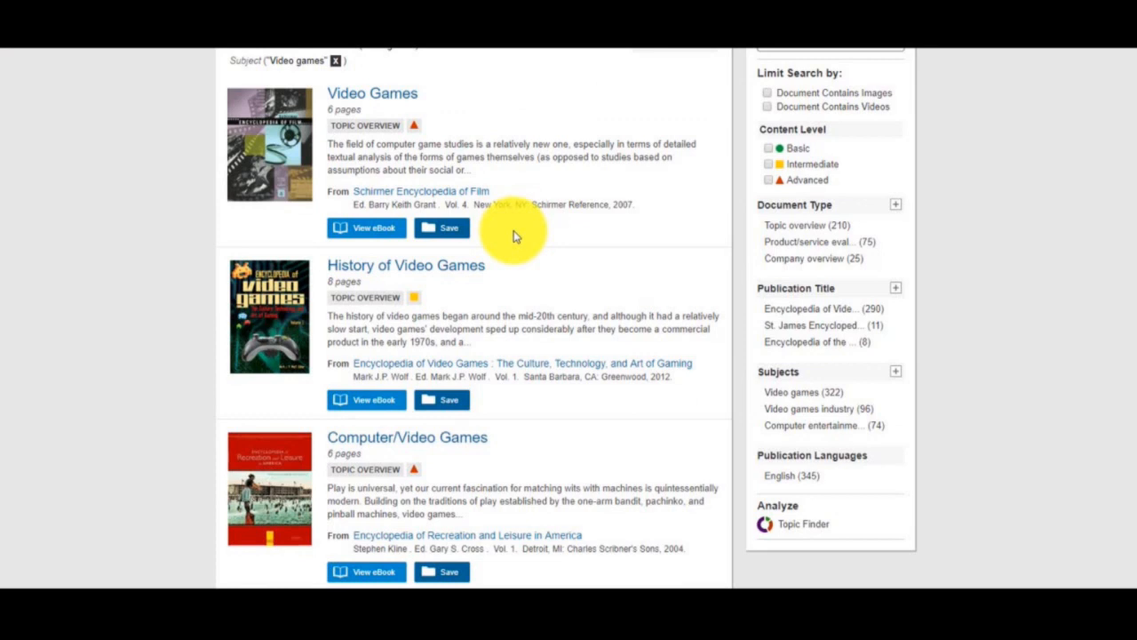
{"action": "mouse_move", "coordinate": [346, 210]}
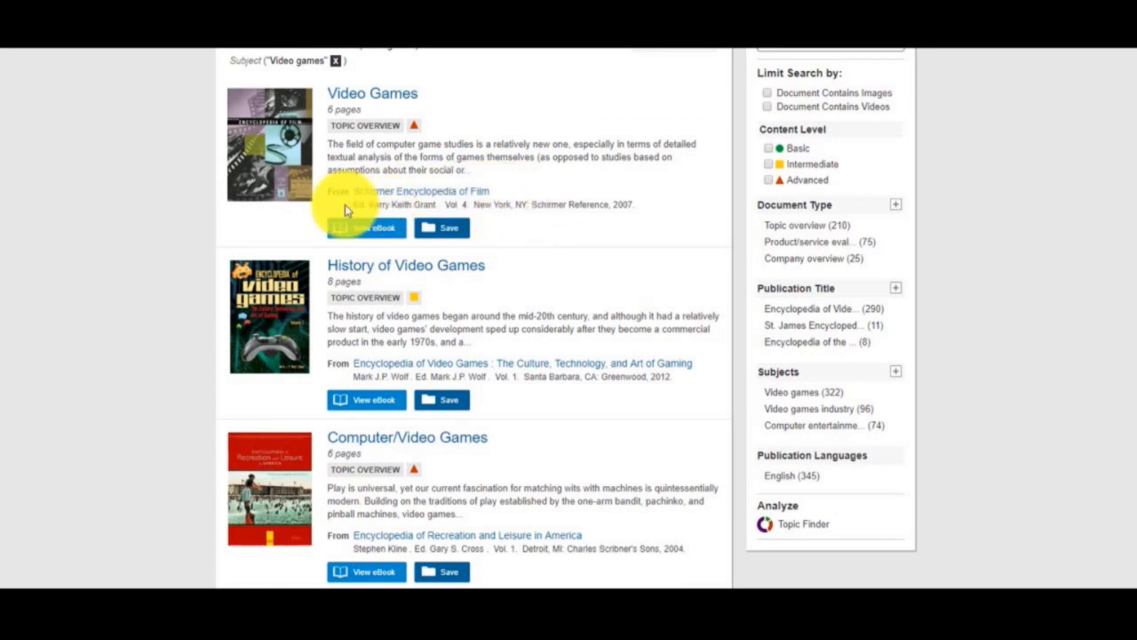
{"action": "mouse_move", "coordinate": [430, 368]}
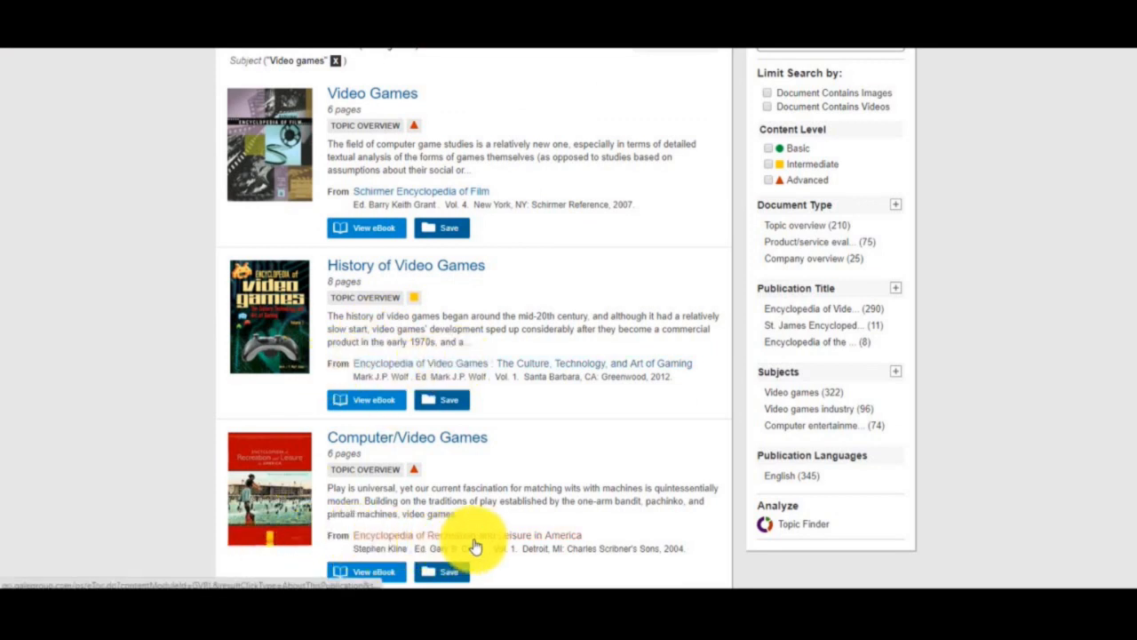
{"action": "mouse_move", "coordinate": [533, 391]}
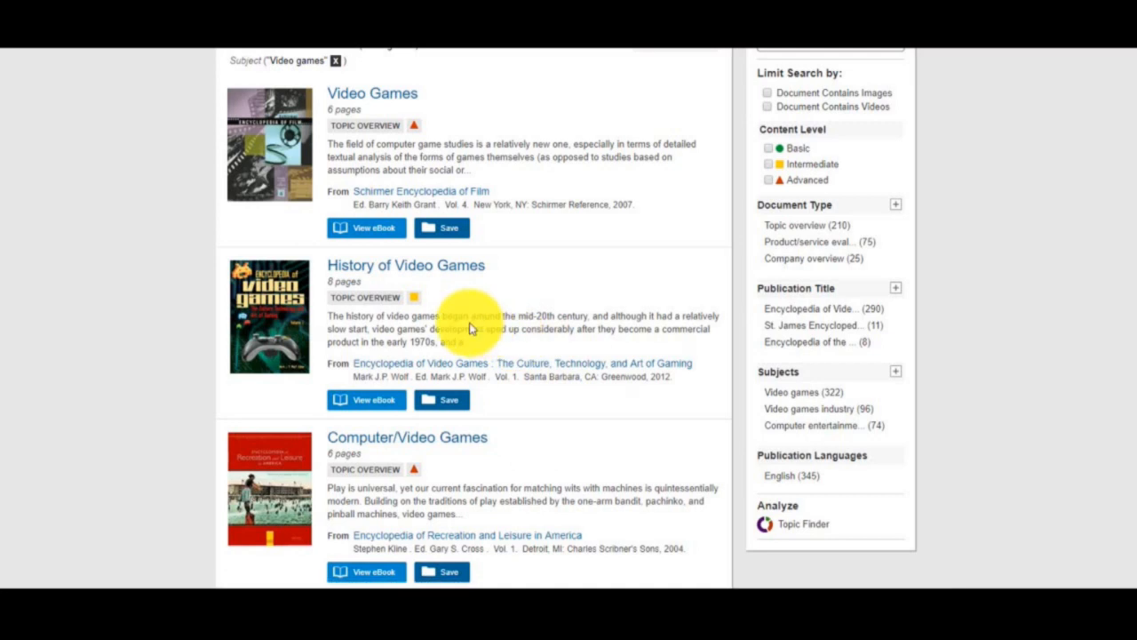
{"action": "mouse_move", "coordinate": [405, 265]}
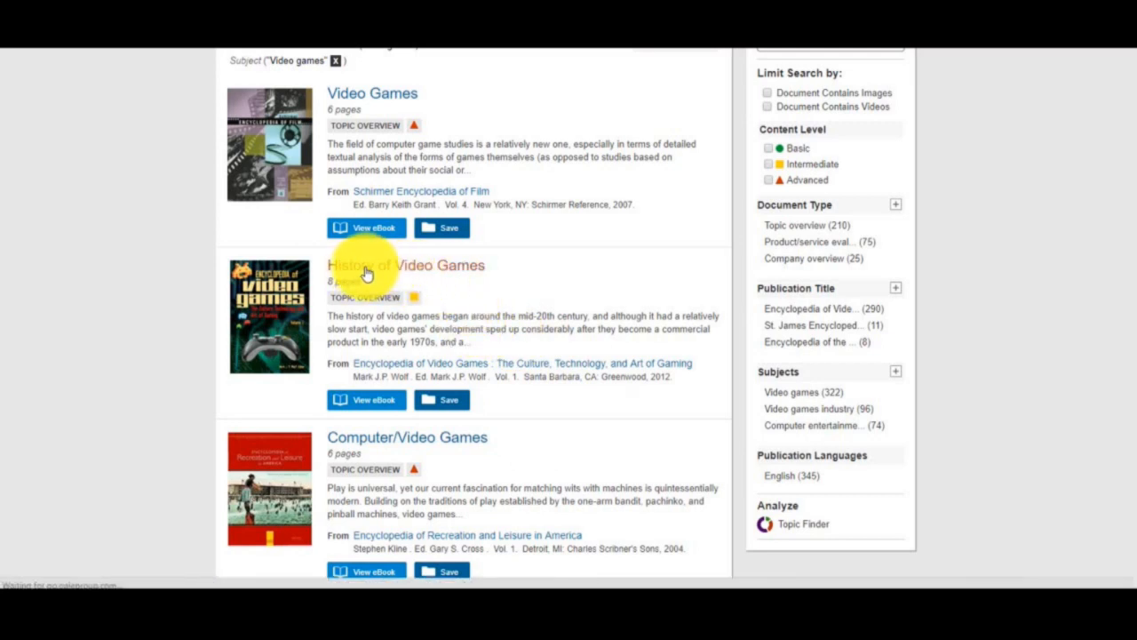
{"action": "left_click", "coordinate": [405, 264]}
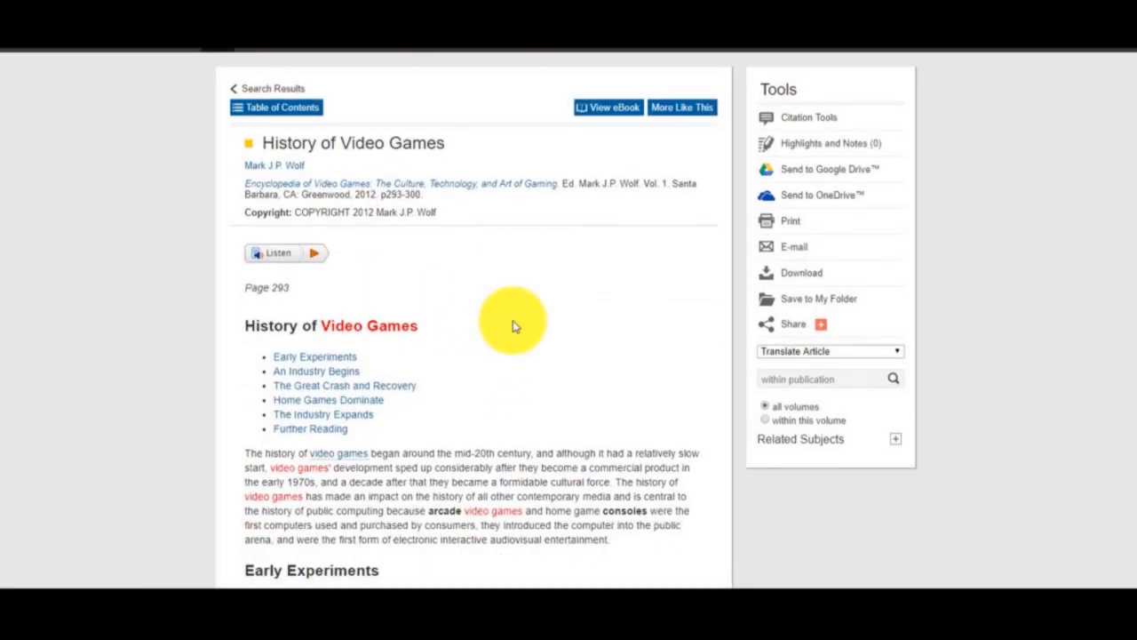
- Read down the History of Video Games article to Further Reading, then return to the top
{"action": "scroll", "scroll_direction": "down", "scroll_amount": 3}
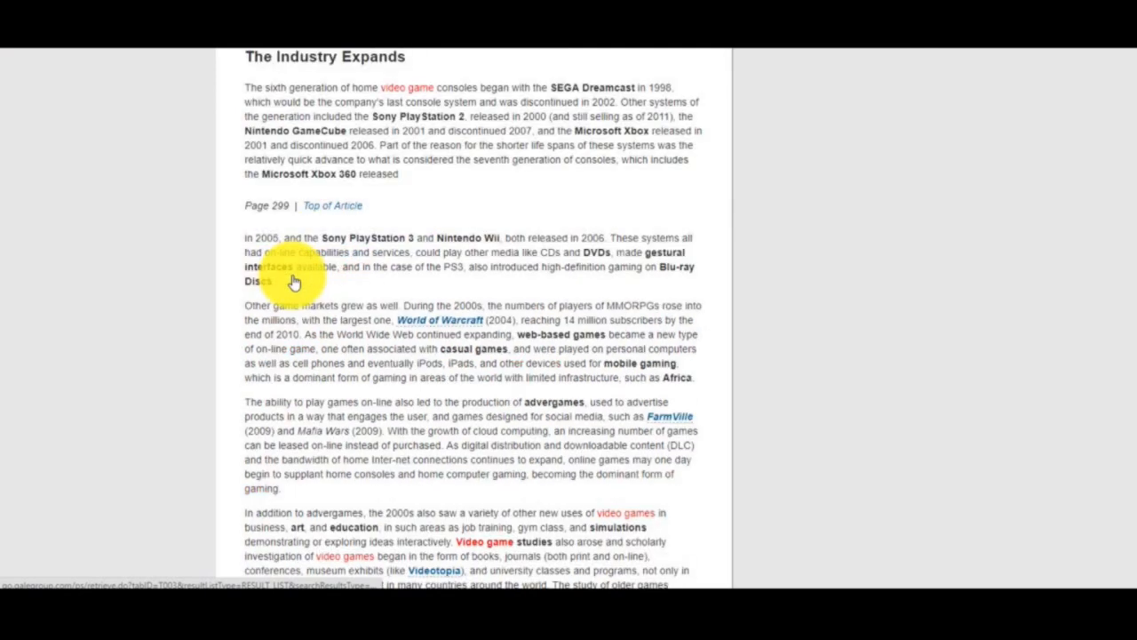
{"action": "scroll", "scroll_direction": "down", "scroll_amount": 3}
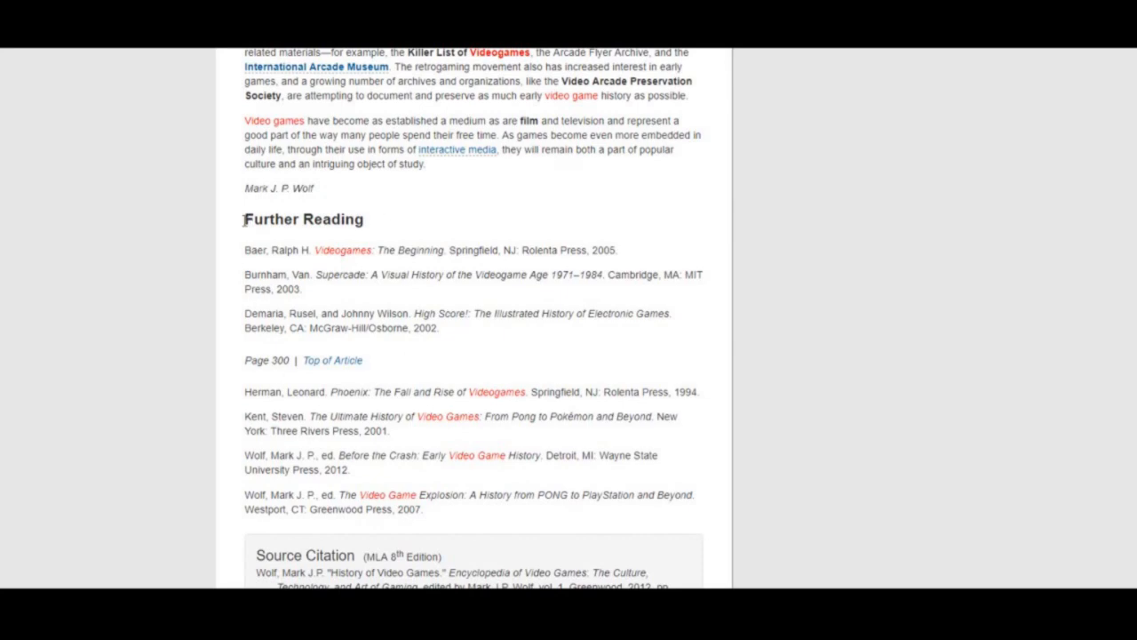
{"action": "scroll", "scroll_direction": "up", "scroll_amount": 3}
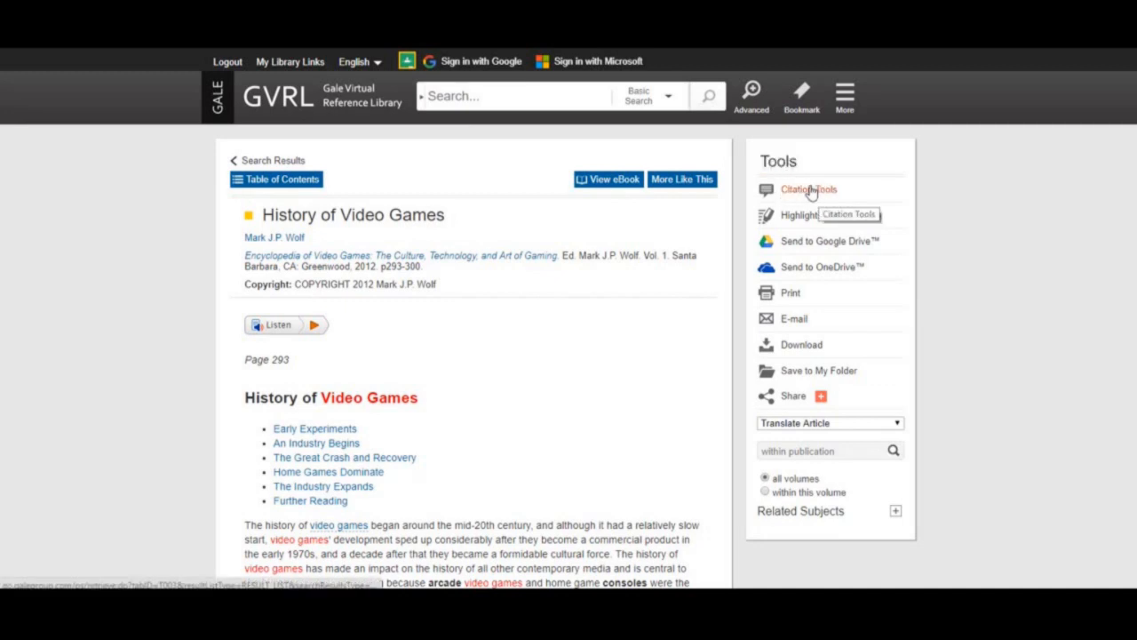
{"action": "mouse_move", "coordinate": [781, 323]}
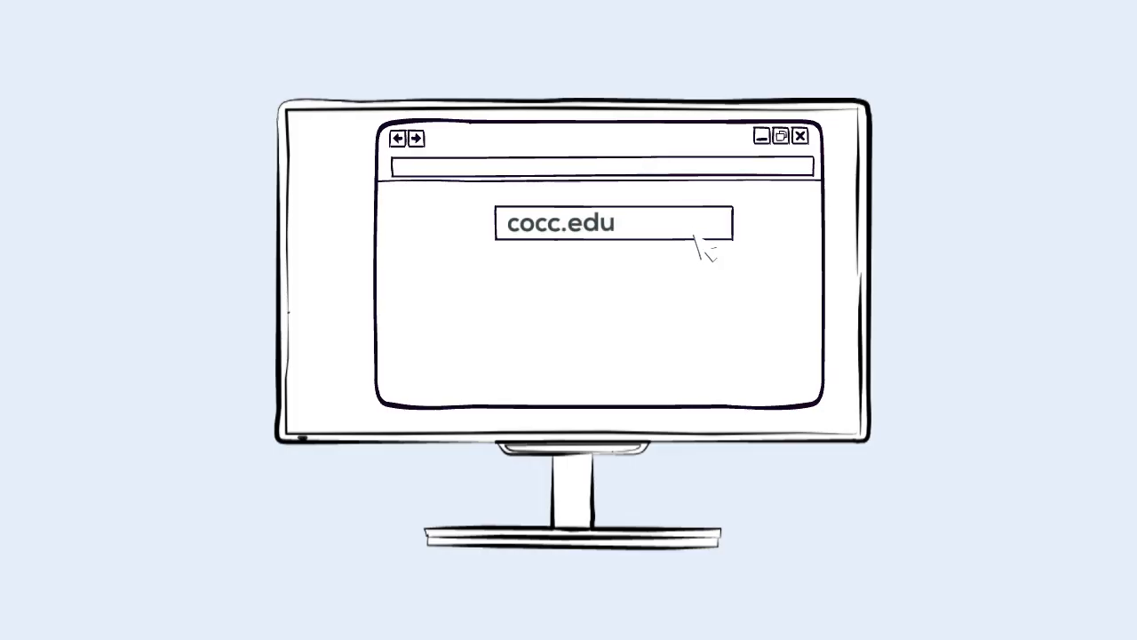
{"action": "type", "text": "/library"}
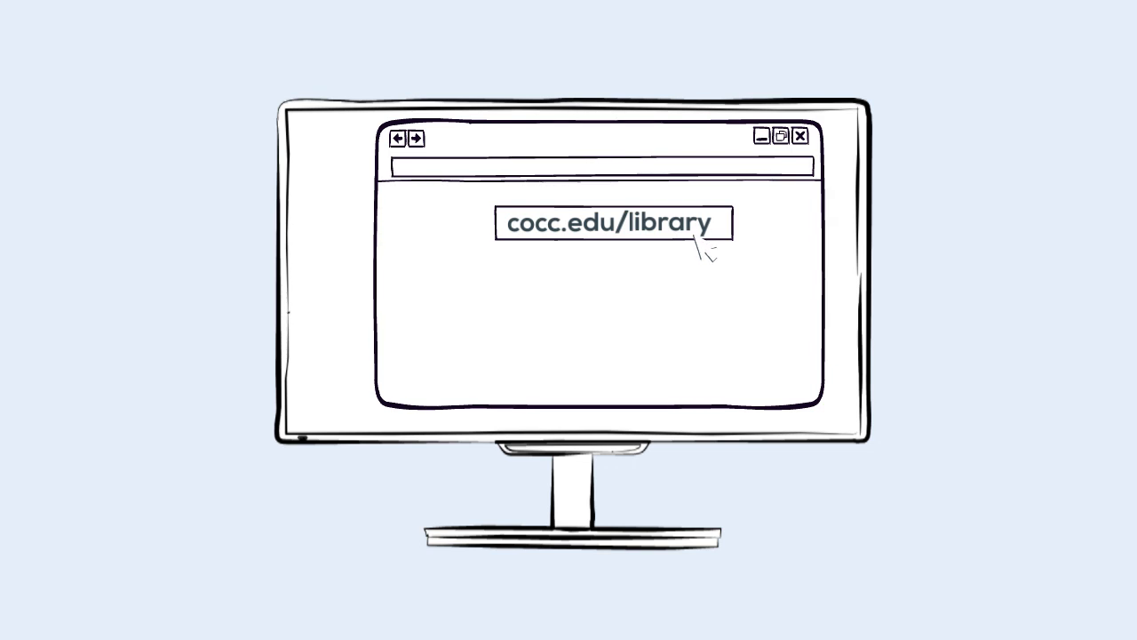